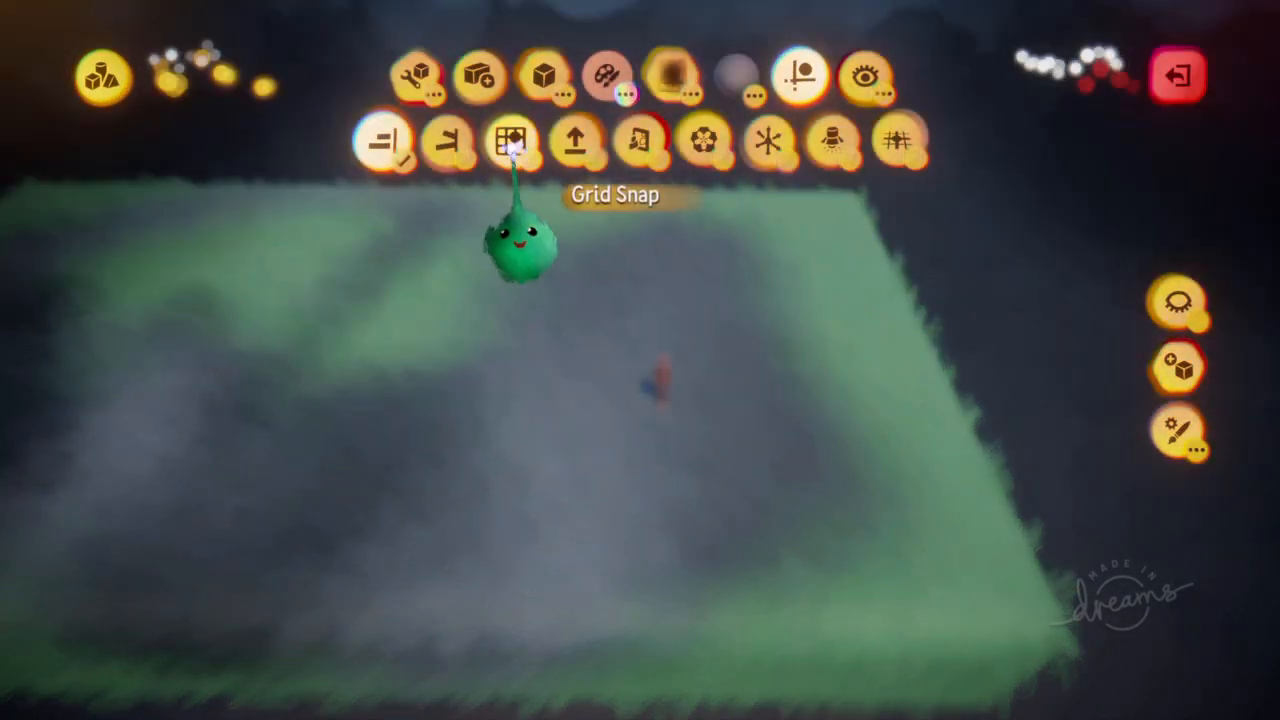
Toggle grid snapping from the edit toolbar.
{"action": "left_click", "coordinate": [515, 138]}
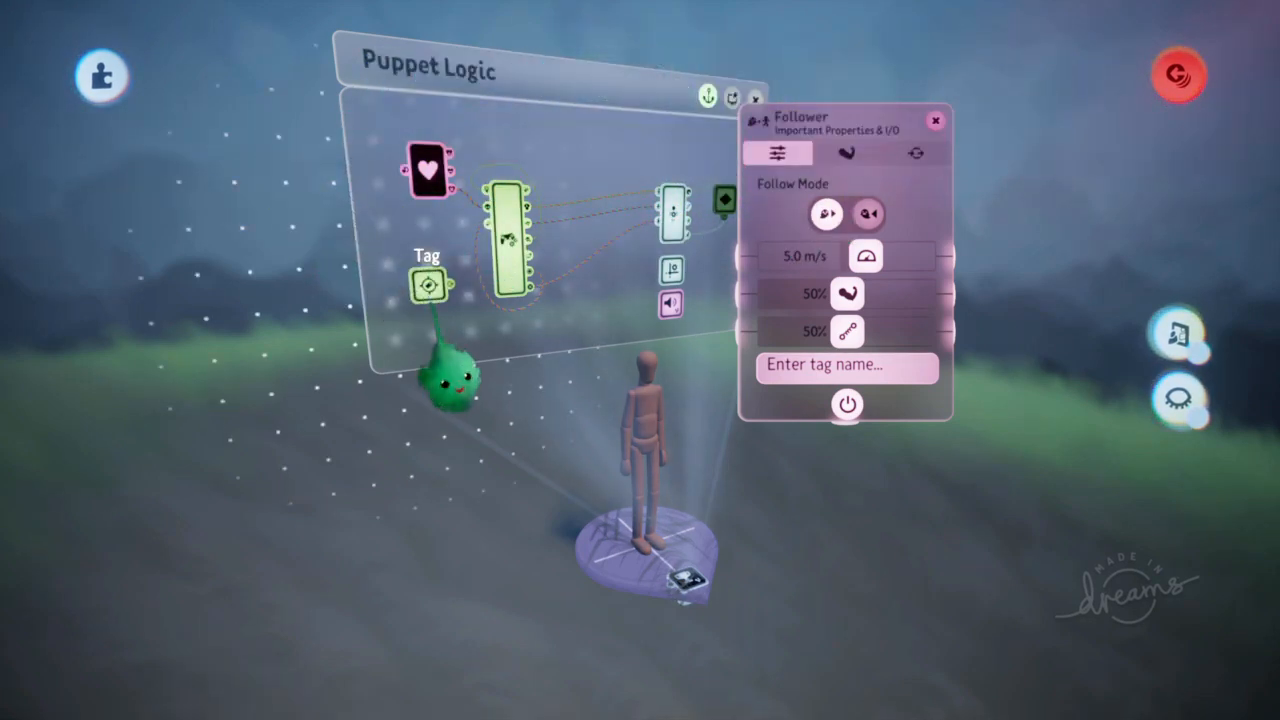
Select the Tag gadget inside the puppet's logic microchip.
{"action": "left_click", "coordinate": [846, 367]}
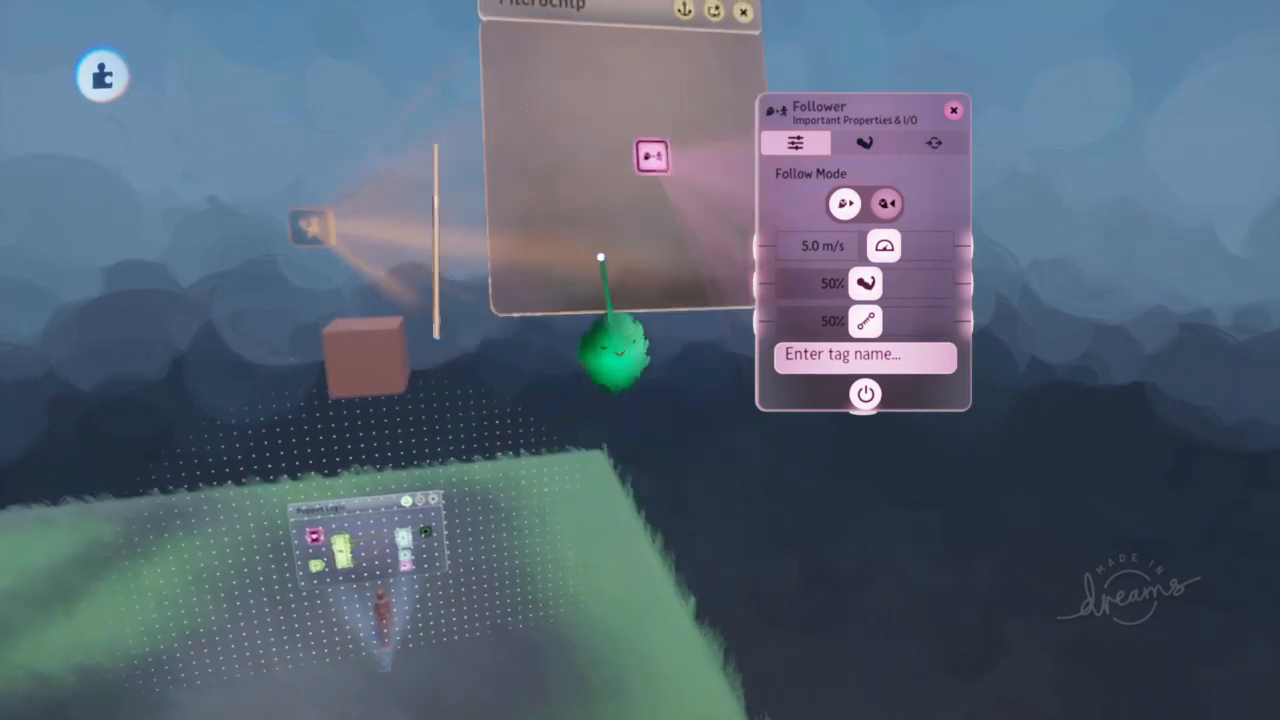
Check the Follower's inputs and outputs, then enter 'Player' as its tag name.
{"action": "left_click", "coordinate": [933, 143]}
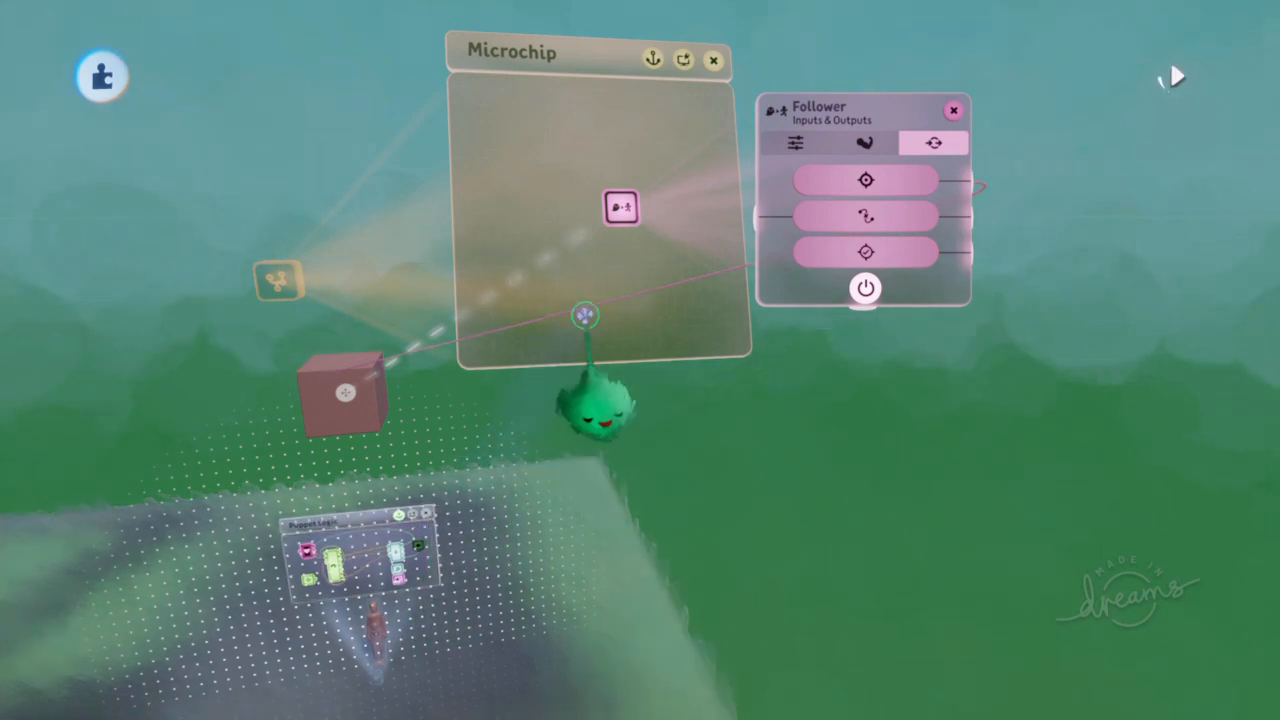
{"action": "left_click", "coordinate": [795, 143]}
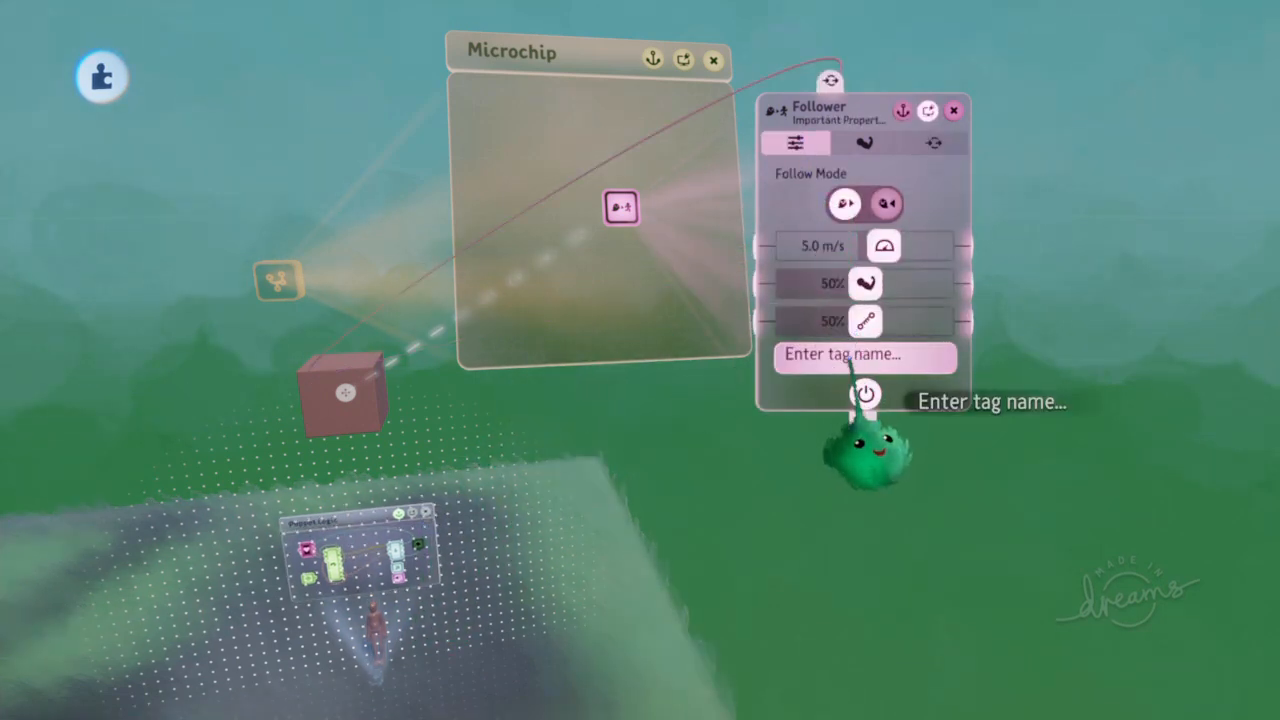
{"action": "type", "text": "Player"}
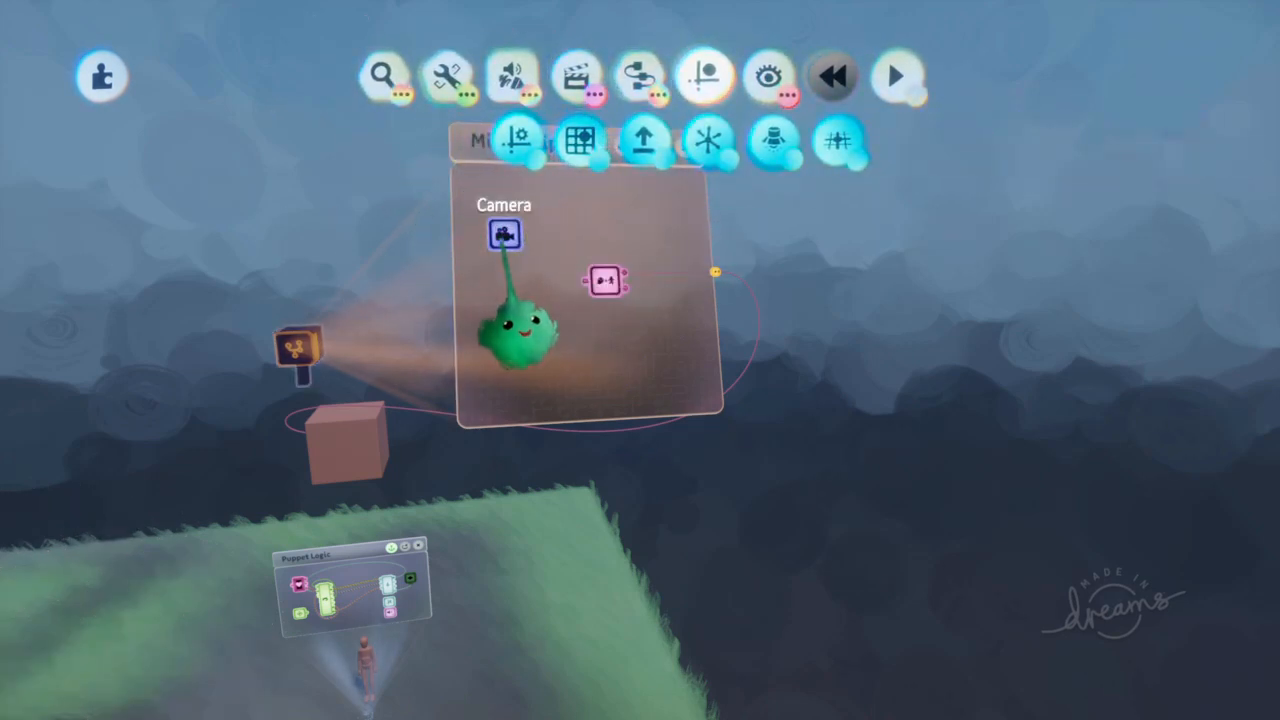
Pick up the Camera gadget inside the block's microchip.
{"action": "left_click", "coordinate": [897, 76]}
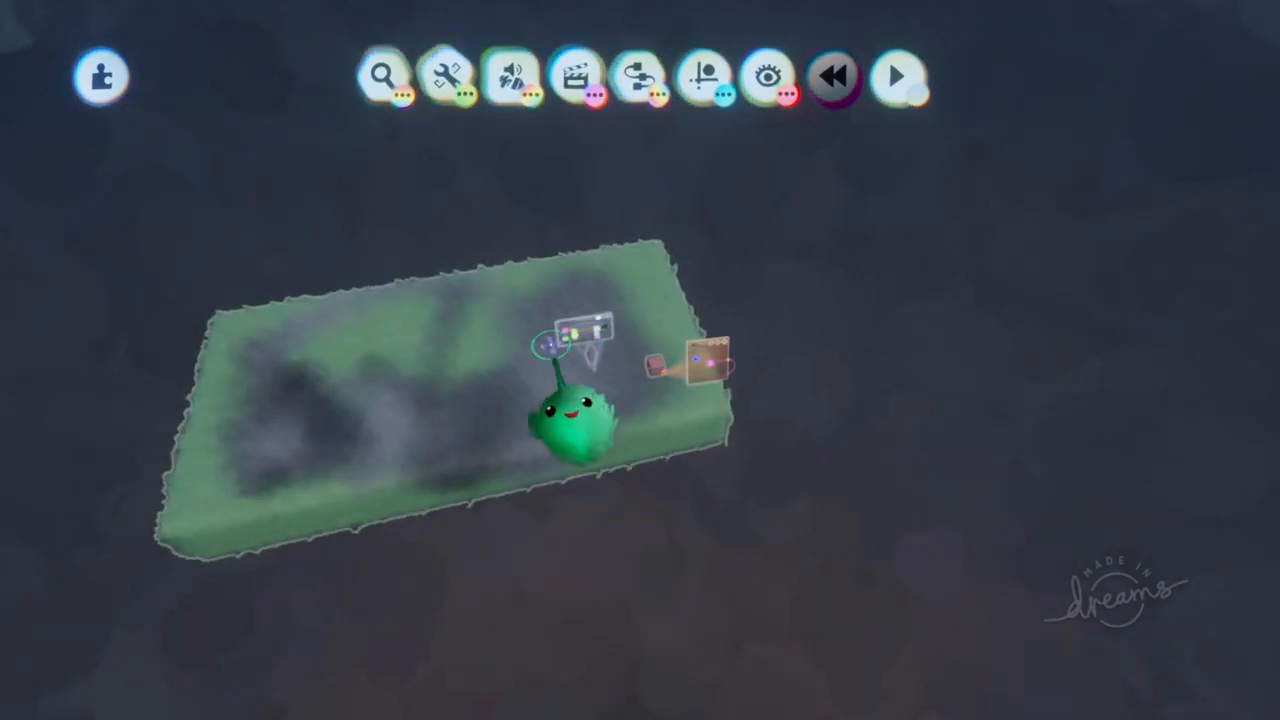
Open the block's microchip logic from its icon.
{"action": "left_click", "coordinate": [897, 76]}
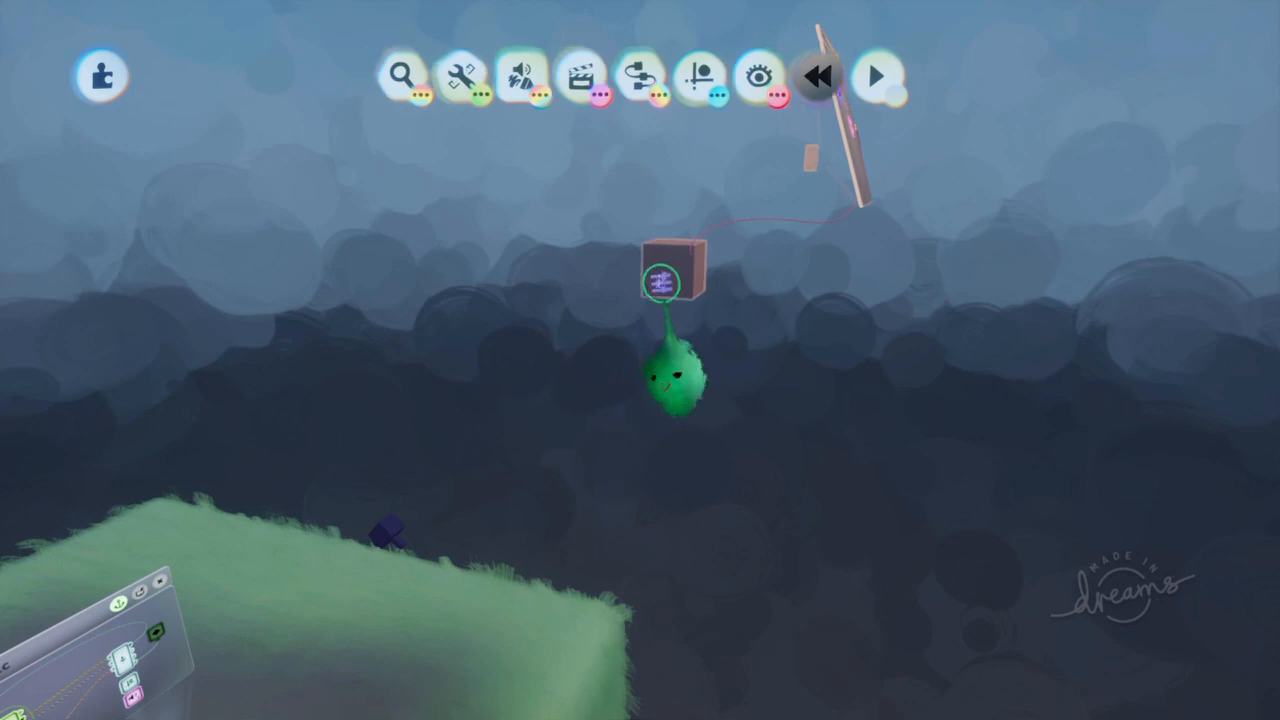
{"action": "left_click", "coordinate": [879, 76]}
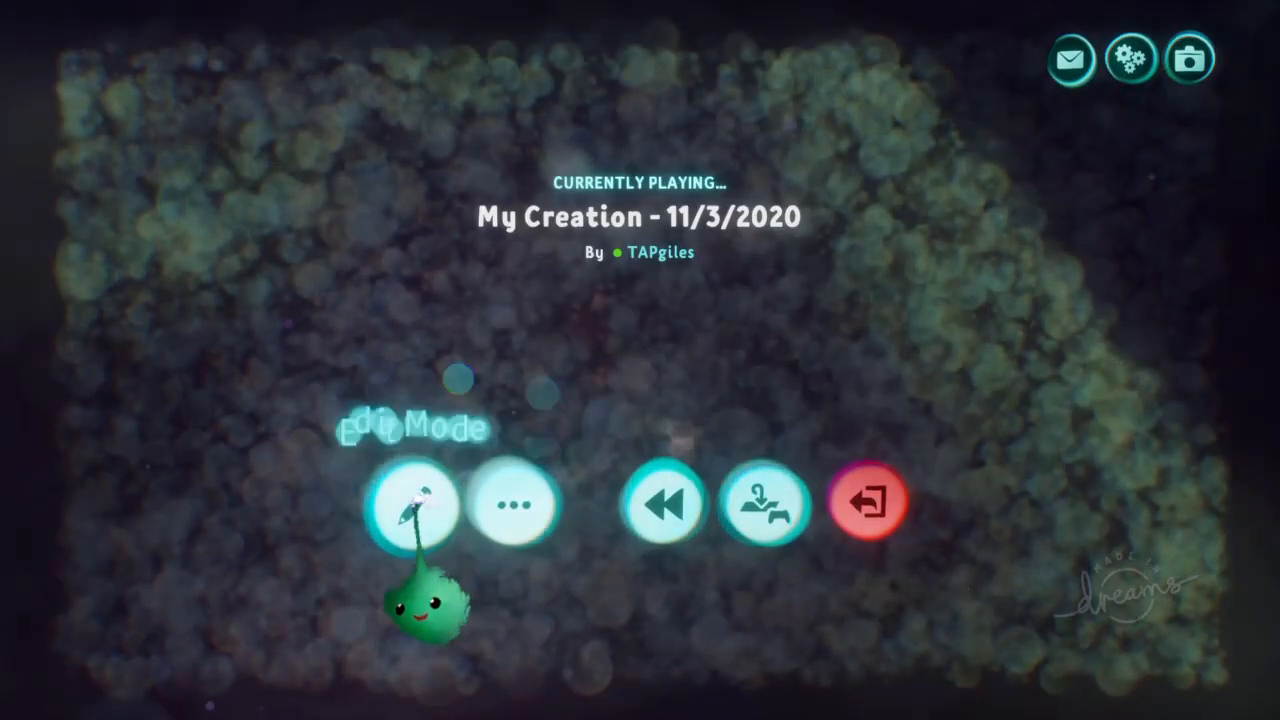
Choose Edit Mode from the pause menu.
{"action": "left_click", "coordinate": [413, 505]}
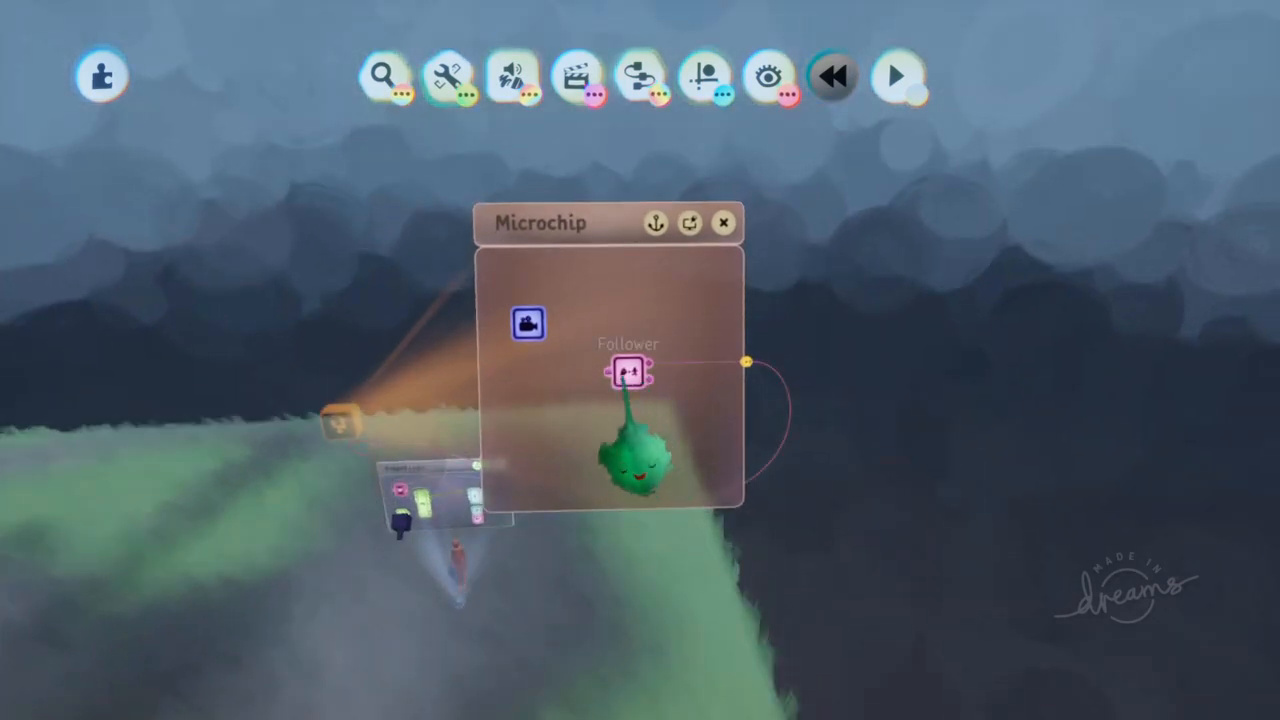
Place a Teleporter gadget in the microchip beneath the Follower.
{"action": "left_click", "coordinate": [640, 75]}
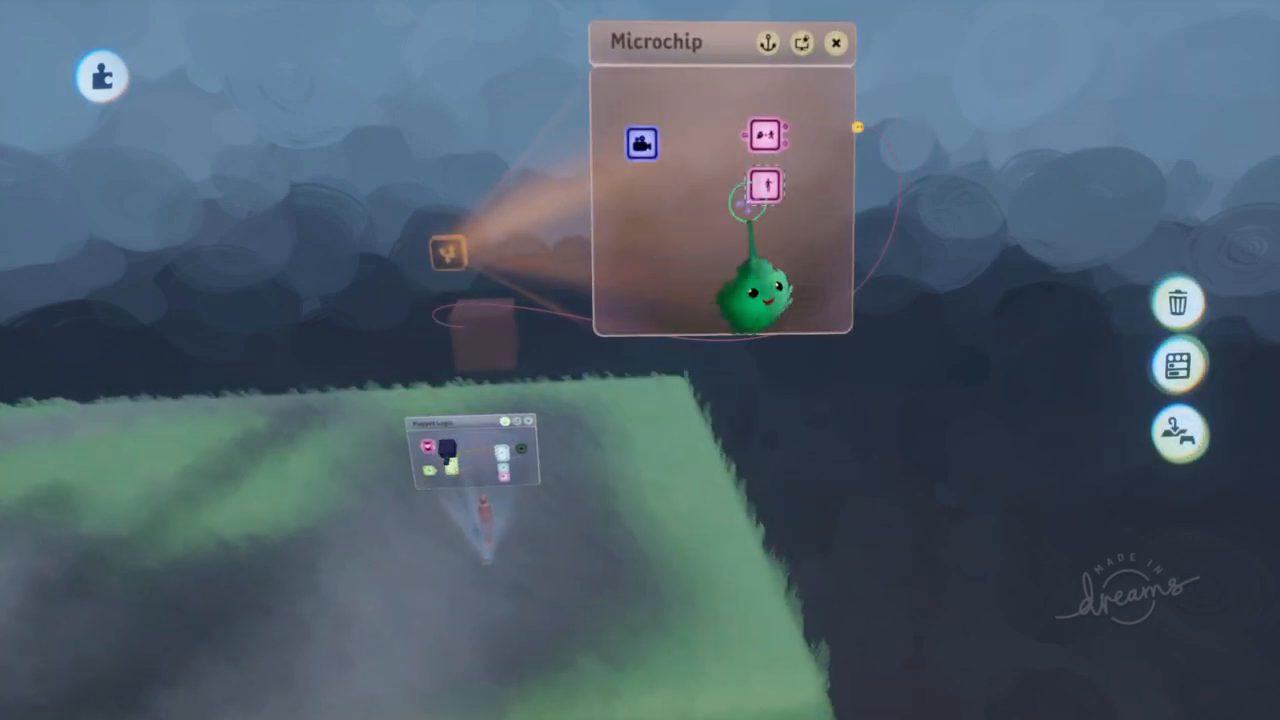
{"action": "left_click", "coordinate": [766, 187]}
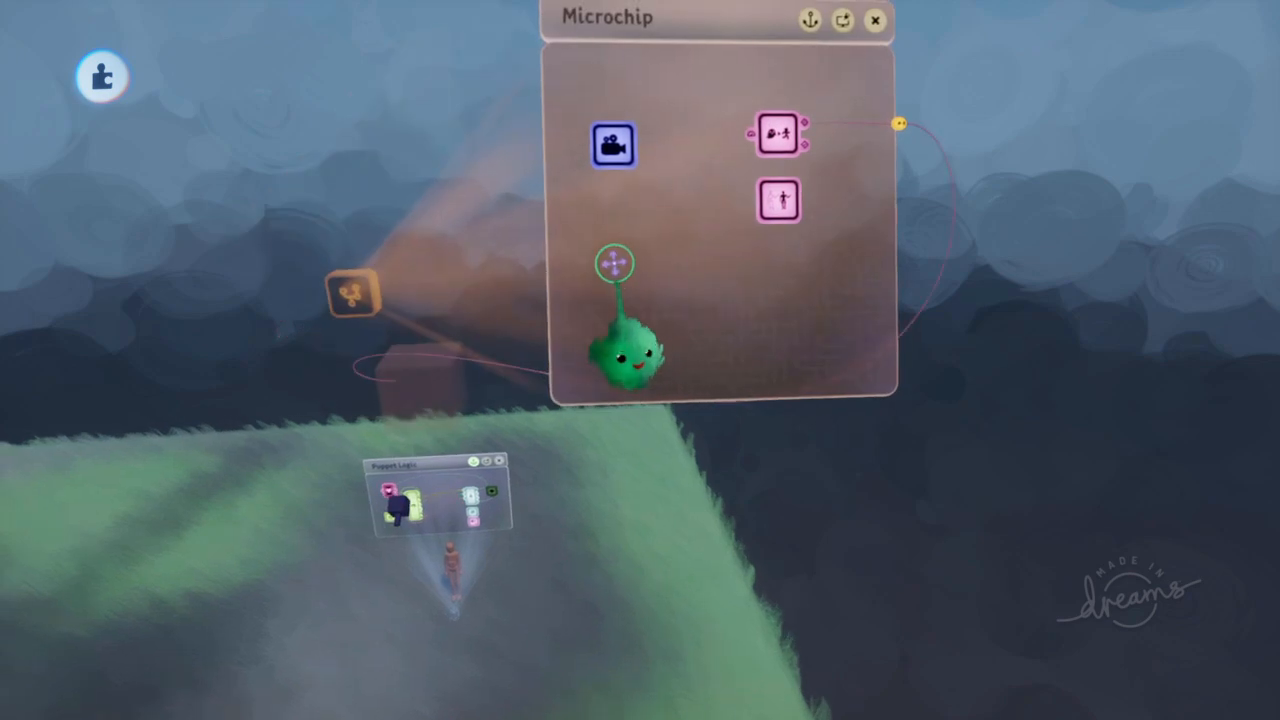
Open the Teleporter's tweak menu to assign the Player tag.
{"action": "left_click", "coordinate": [613, 143]}
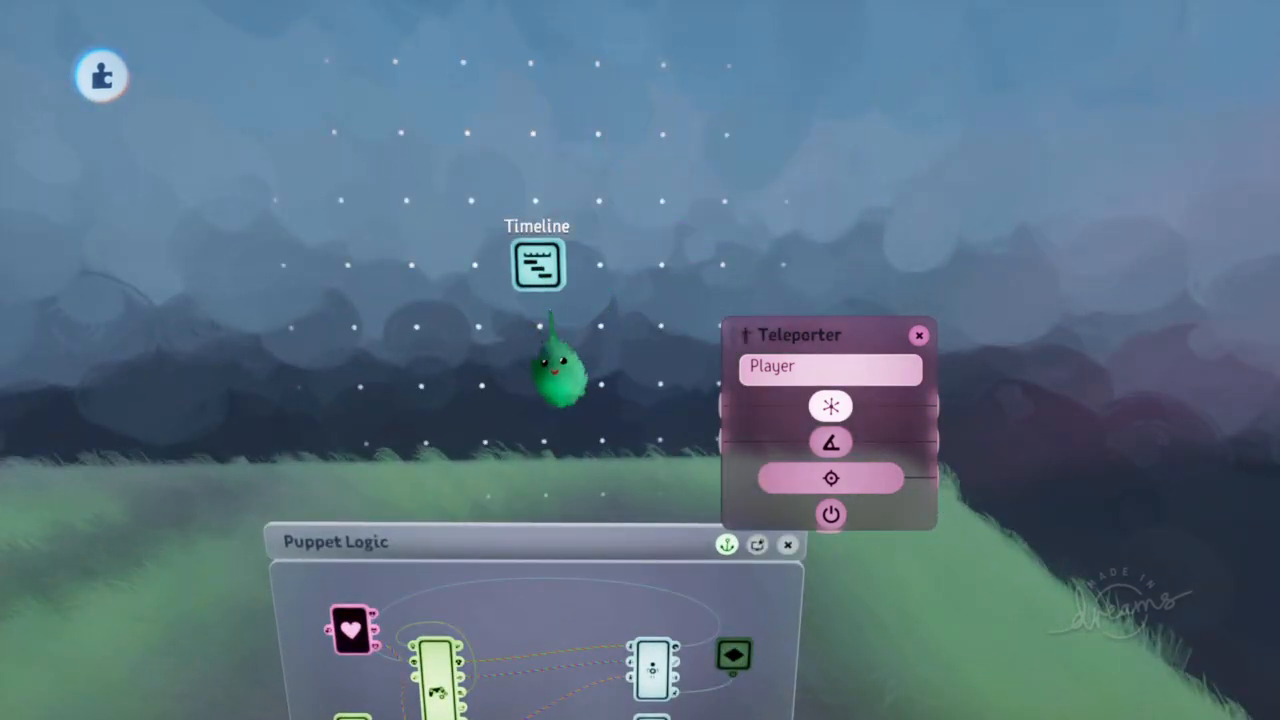
Open the Timeline and add a short keyframe at its start.
{"action": "left_click", "coordinate": [537, 263]}
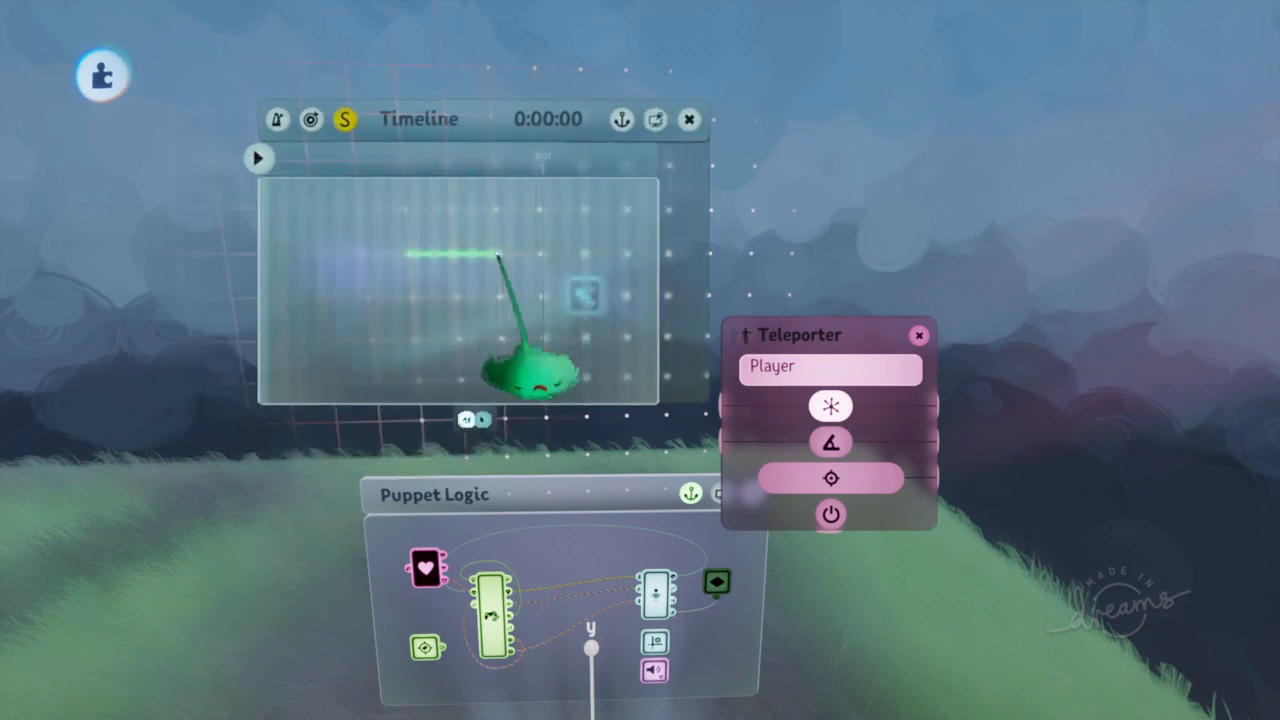
{"action": "left_click", "coordinate": [258, 158]}
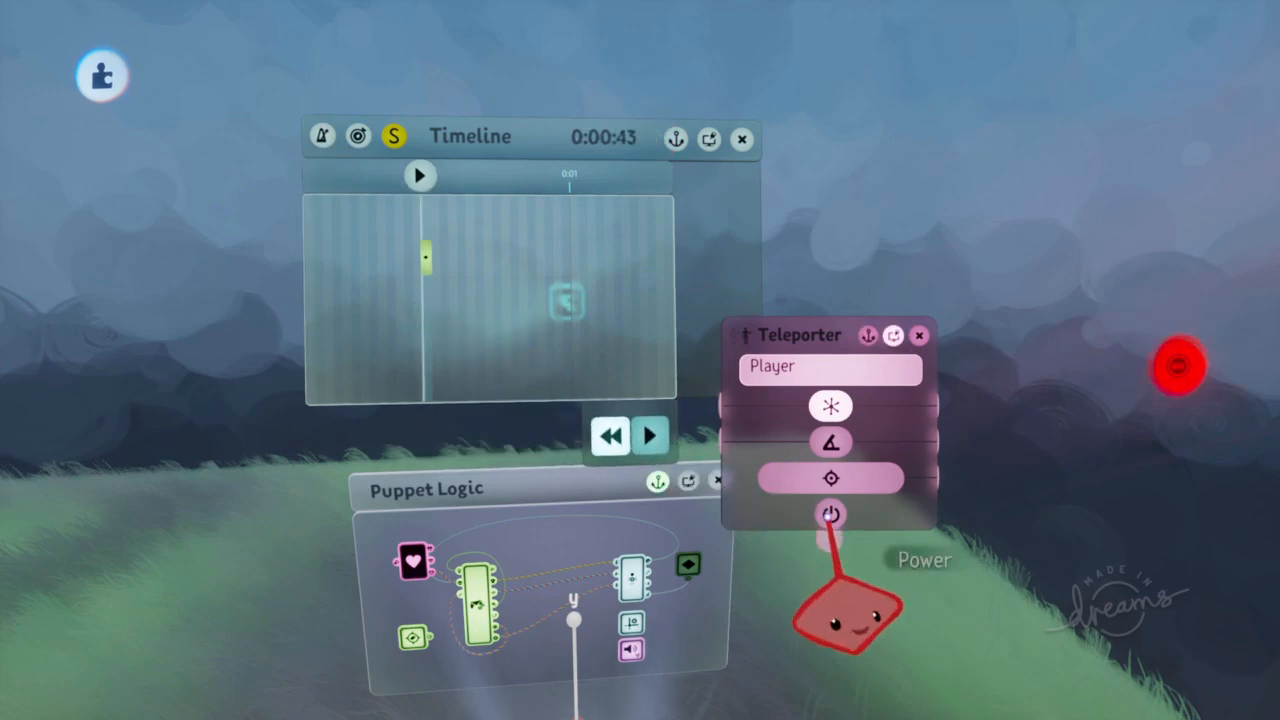
{"action": "left_click", "coordinate": [918, 335]}
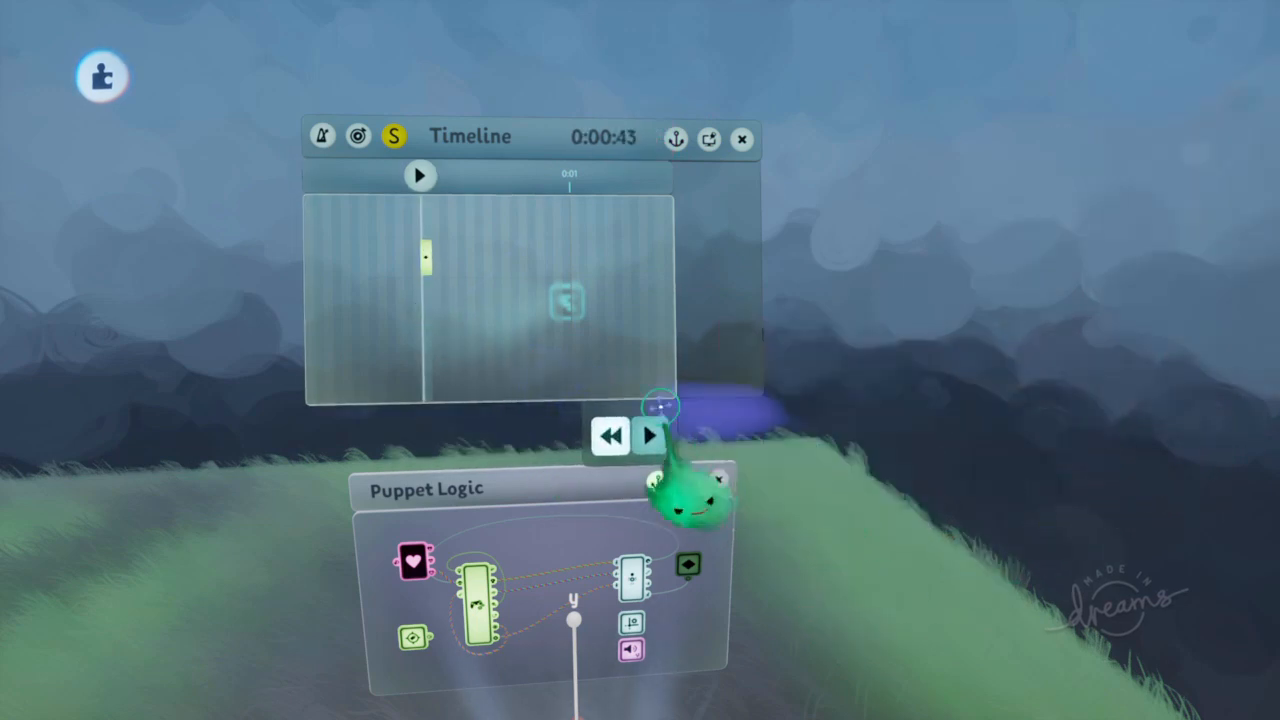